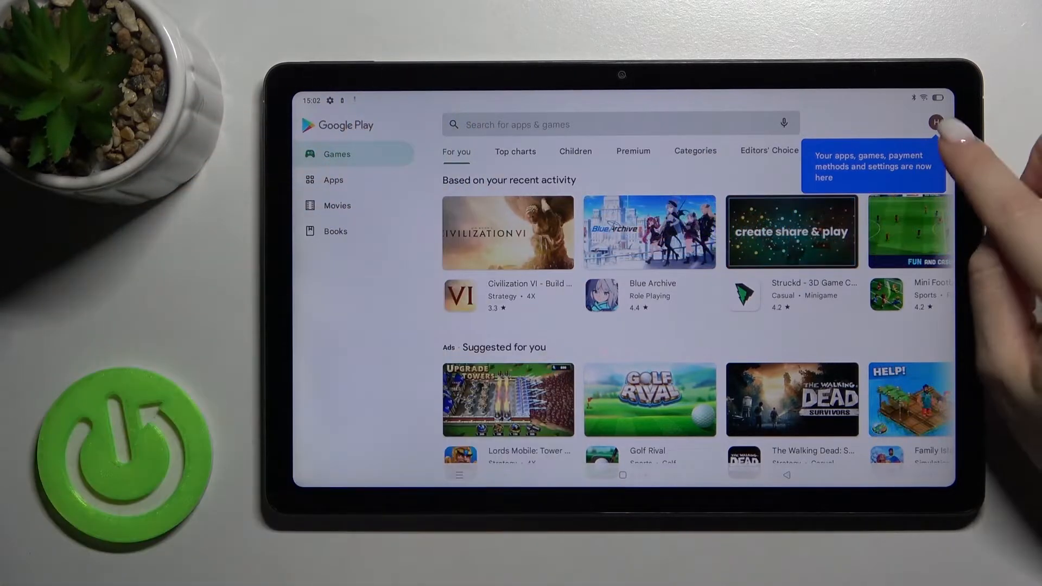
Reach Play Store Settings through the profile avatar's account menu
click(937, 122)
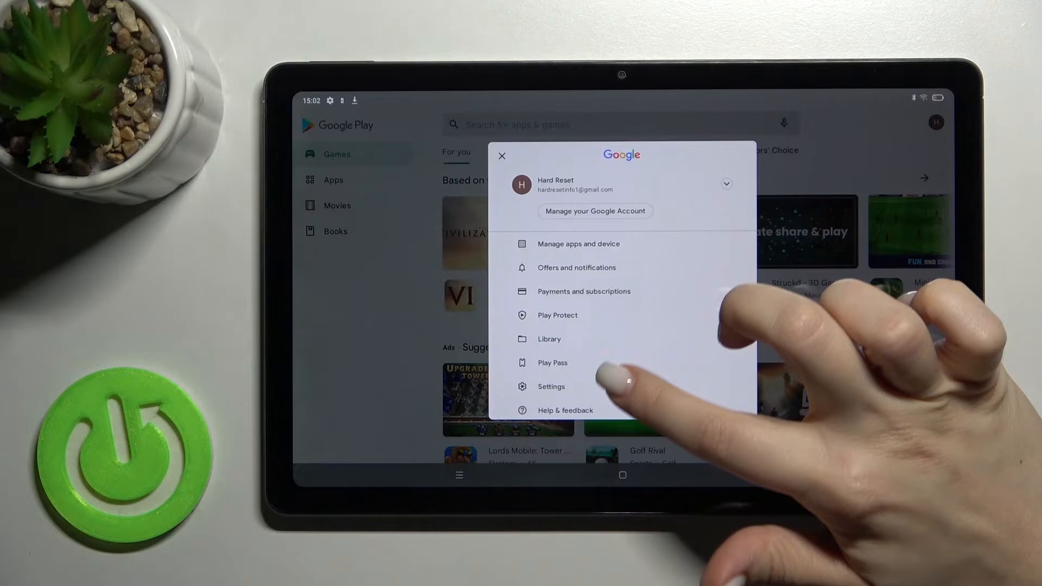
click(551, 386)
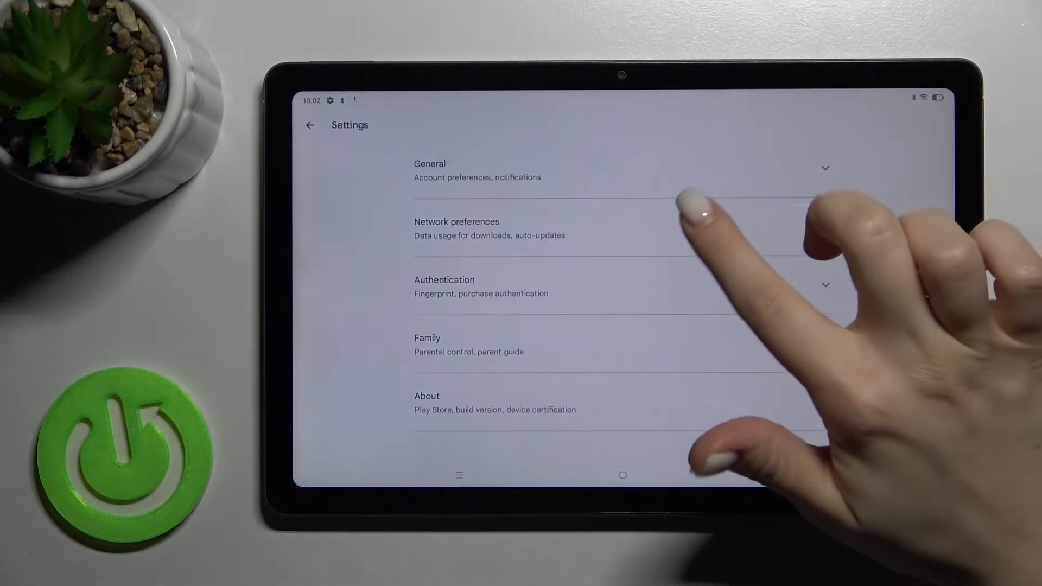
Under Network preferences set Auto-update apps to Don't auto-update apps, confirm, and return to the home screen
click(457, 229)
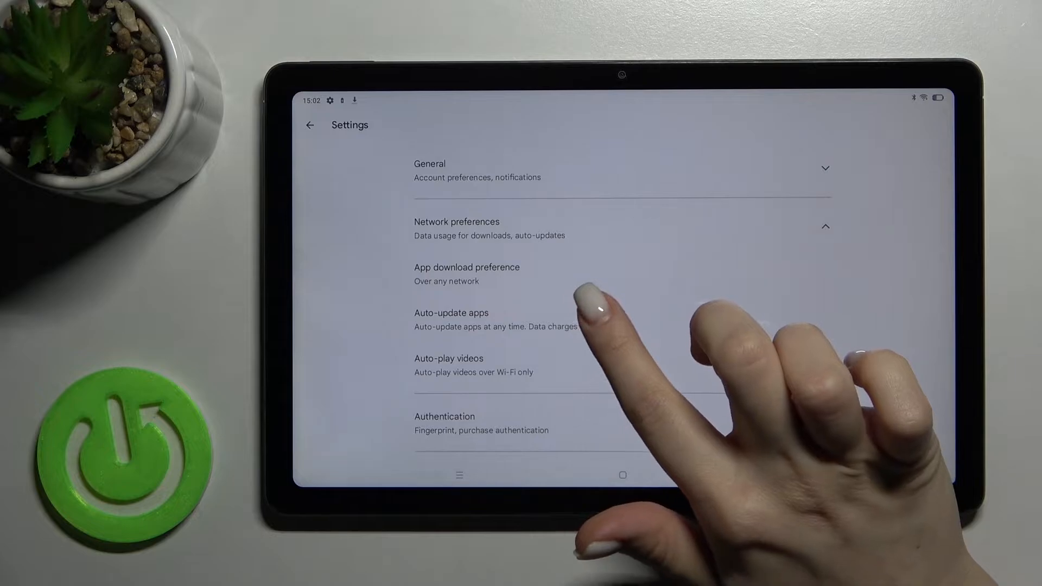
click(451, 319)
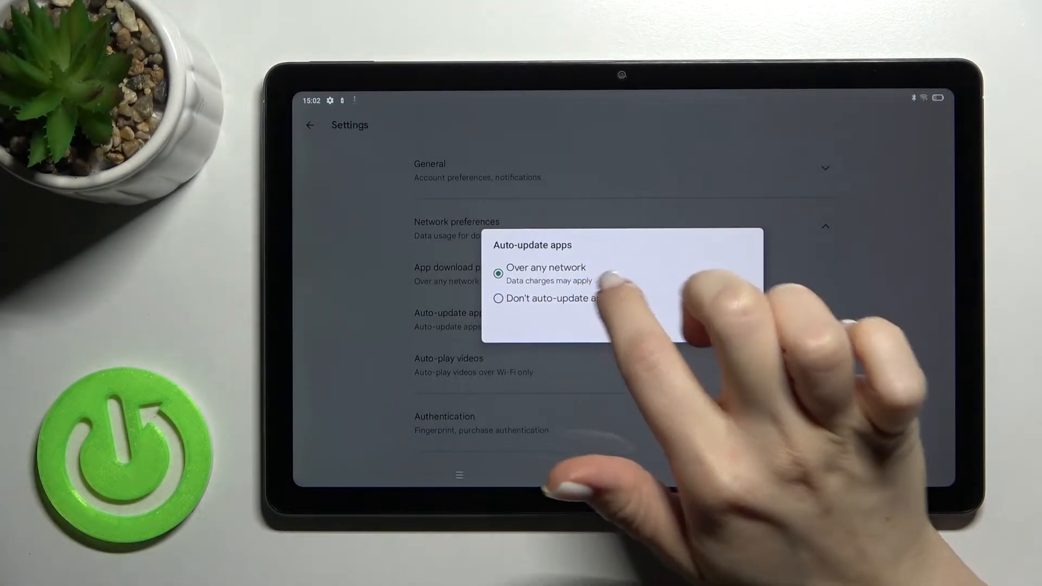
click(498, 299)
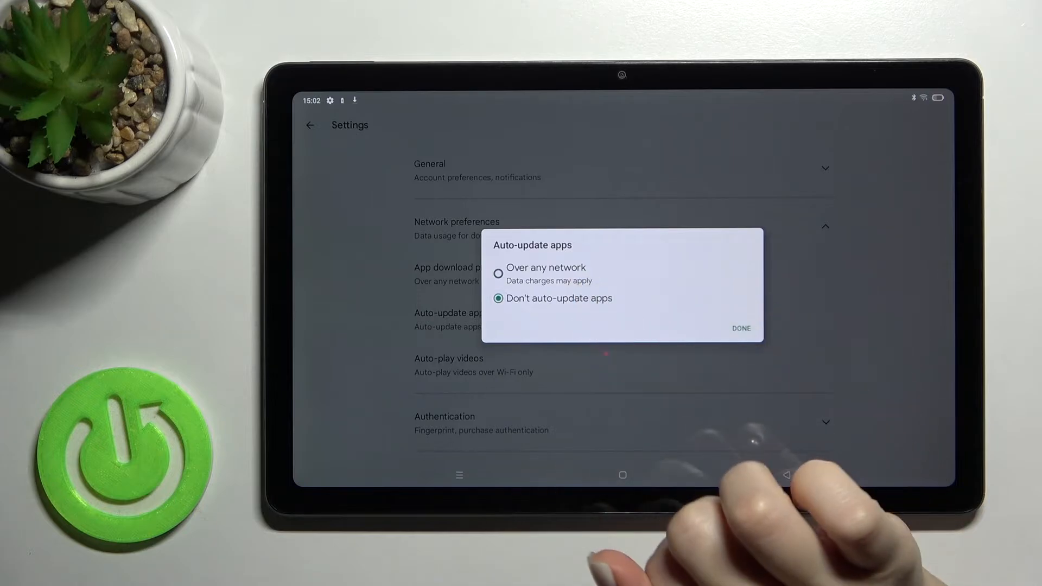
click(740, 328)
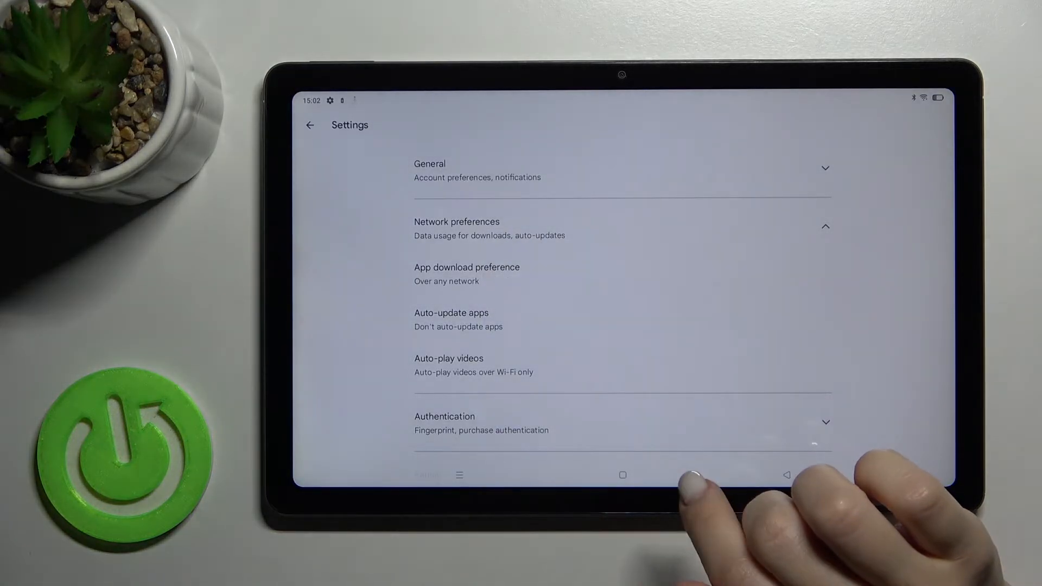
click(623, 475)
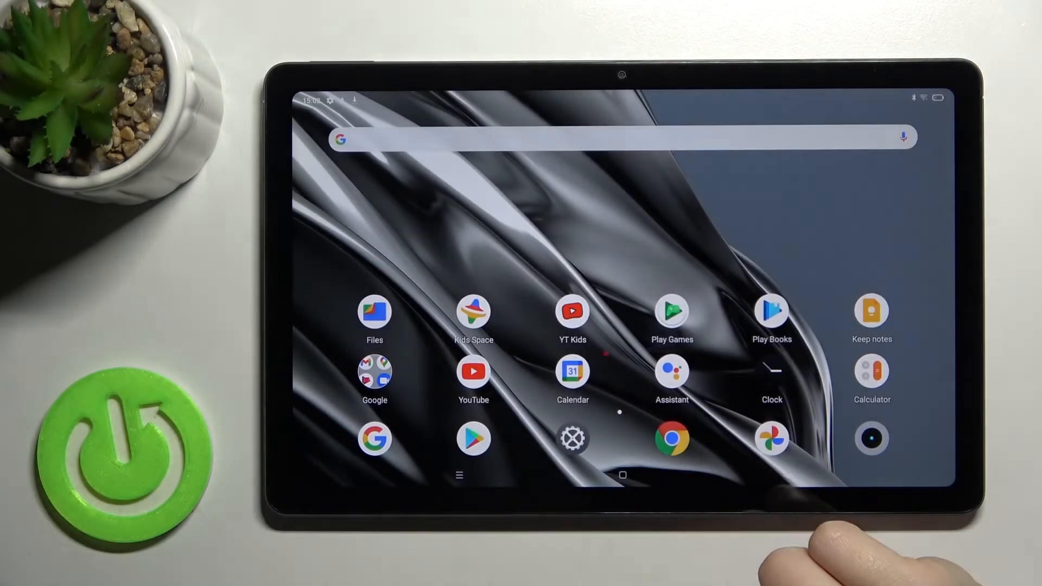